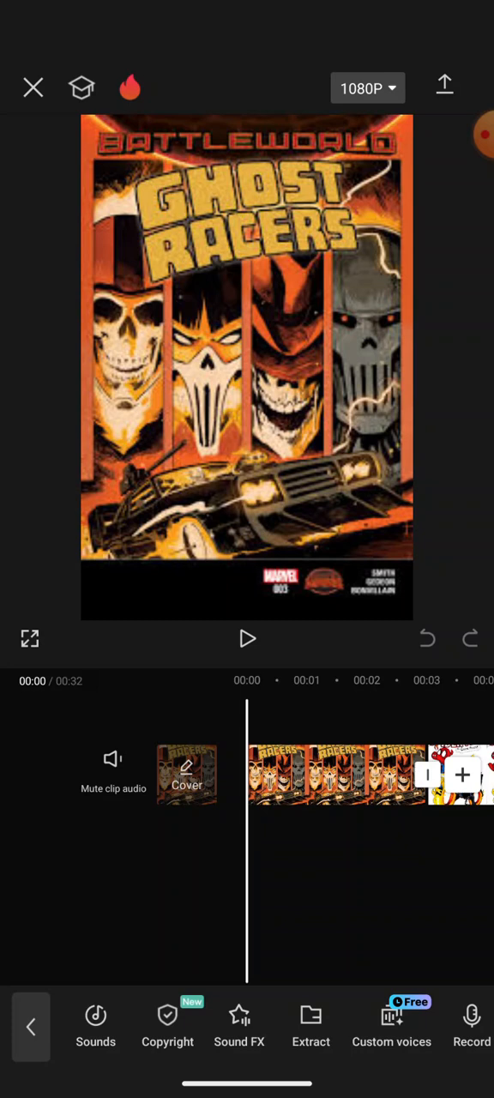
pyautogui.hscroll(3)
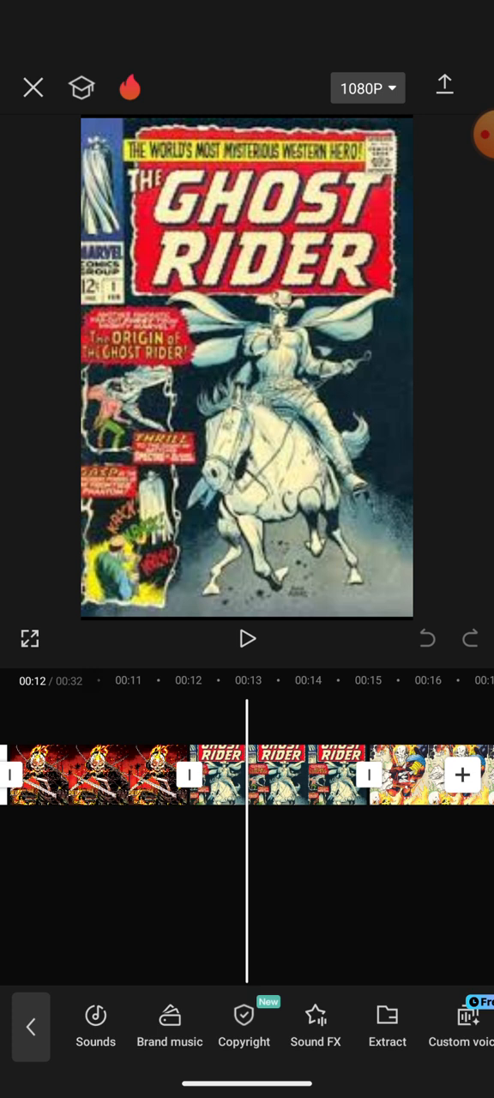
pyautogui.hscroll(-3)
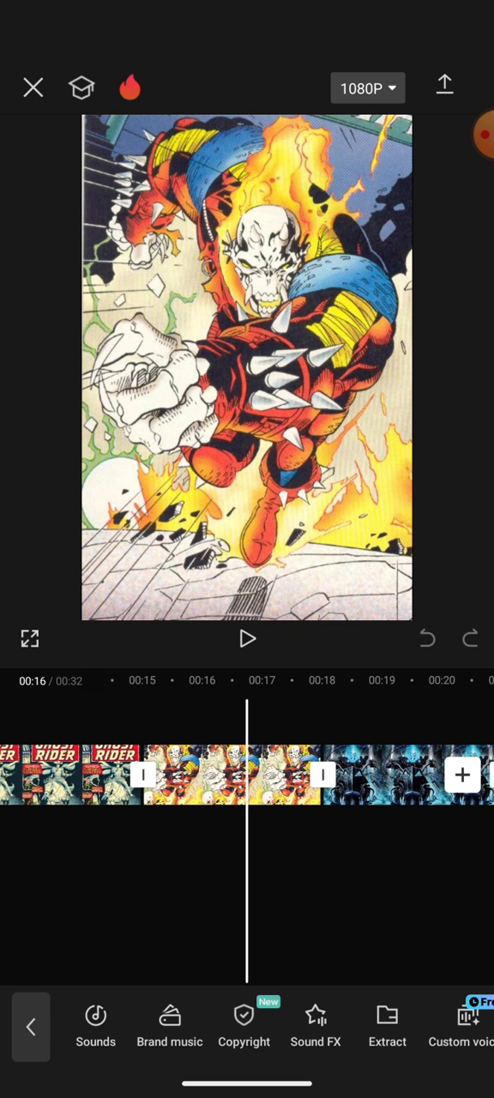
pyautogui.hscroll(3)
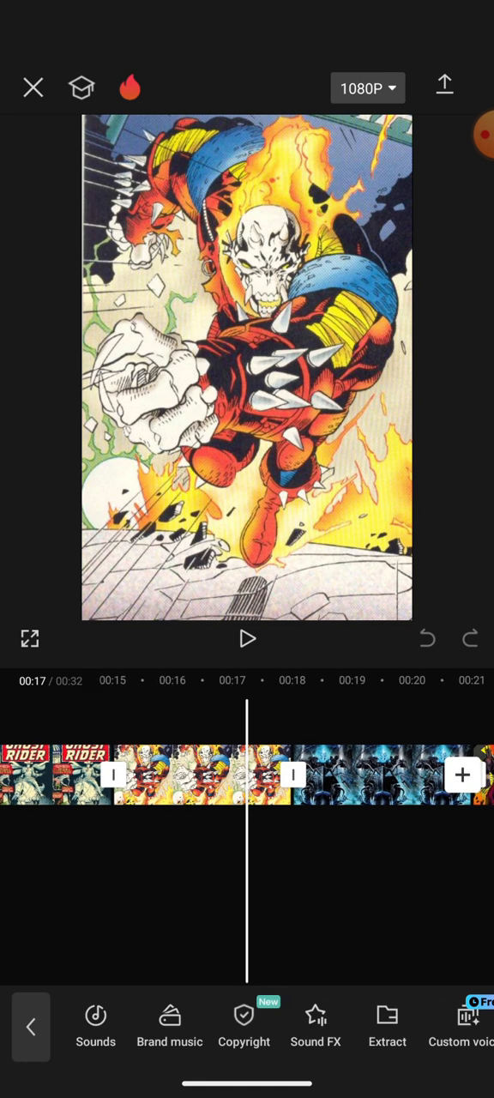
pyautogui.hscroll(-3)
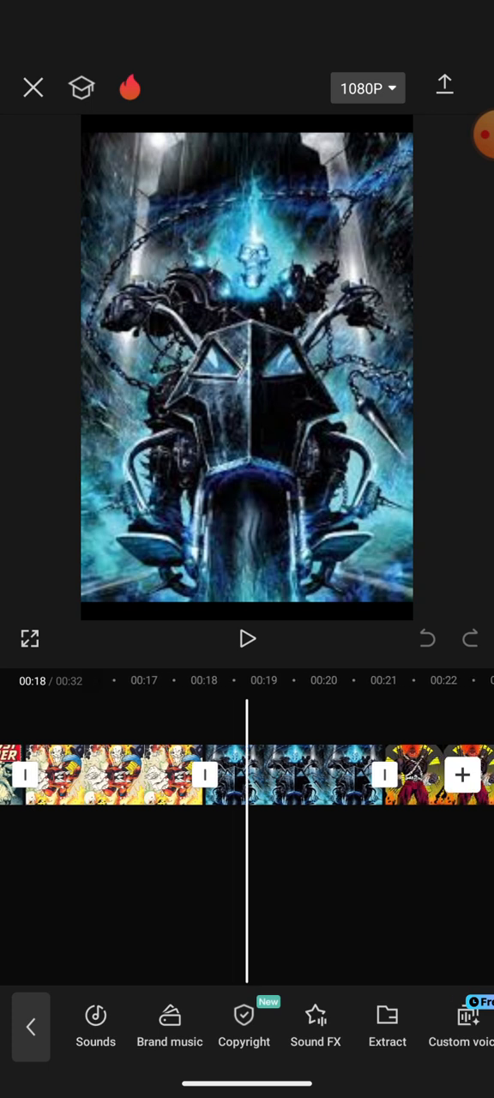
pyautogui.hscroll(-3)
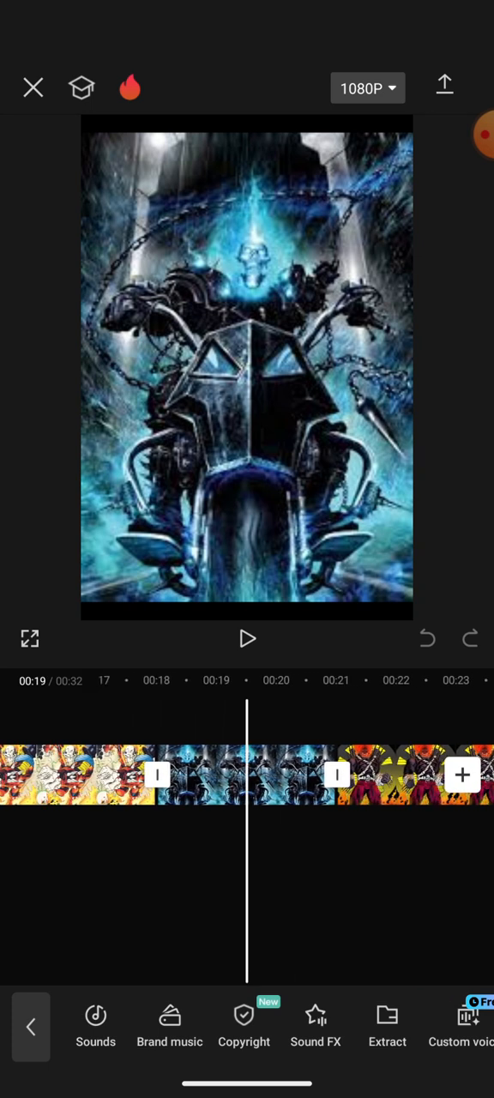